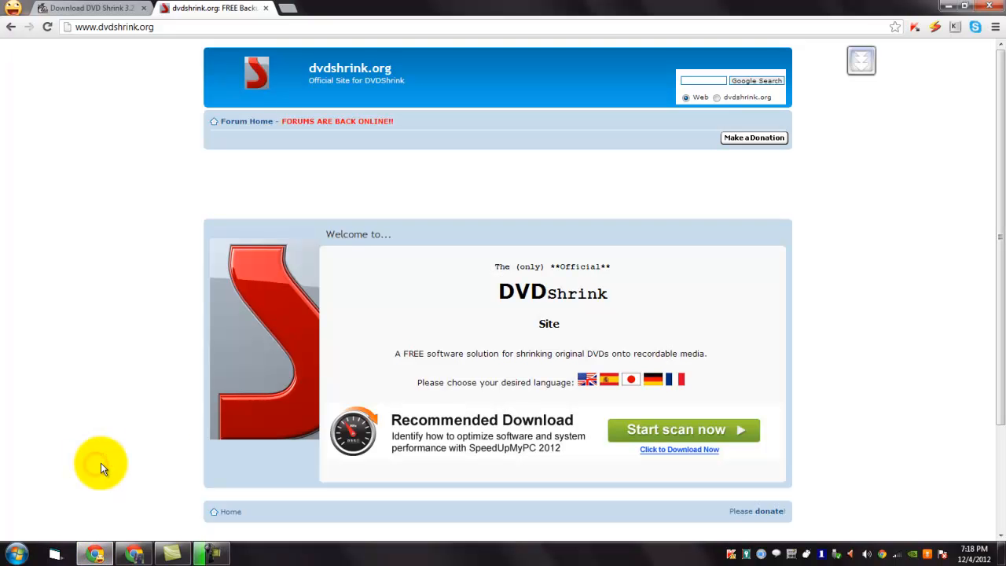
pyautogui.moveTo(157, 433)
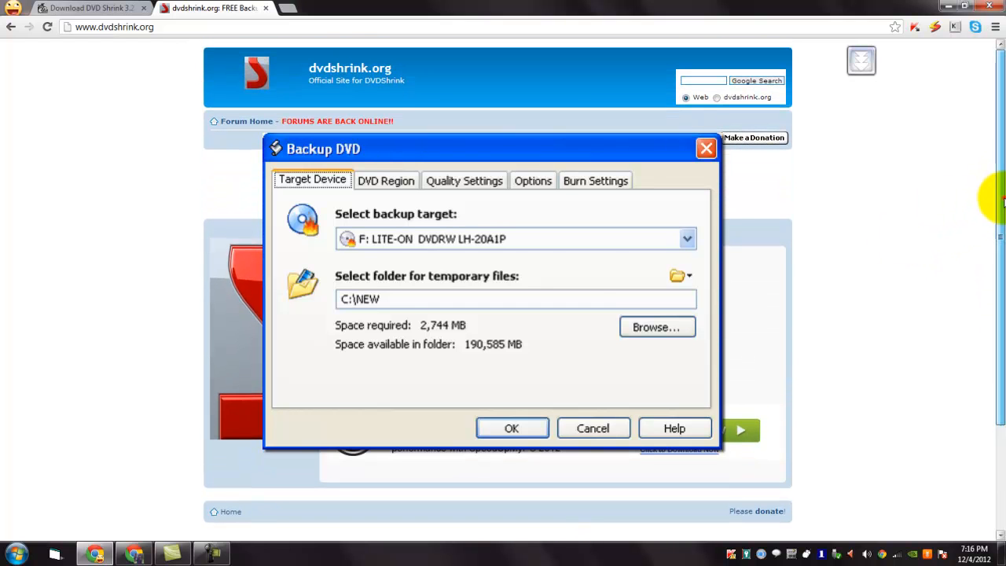
# - Start downloading the DVD Shrink 3.2.0.15 installer dvdshrink32setup.exe from the download page
pyautogui.click(592, 428)
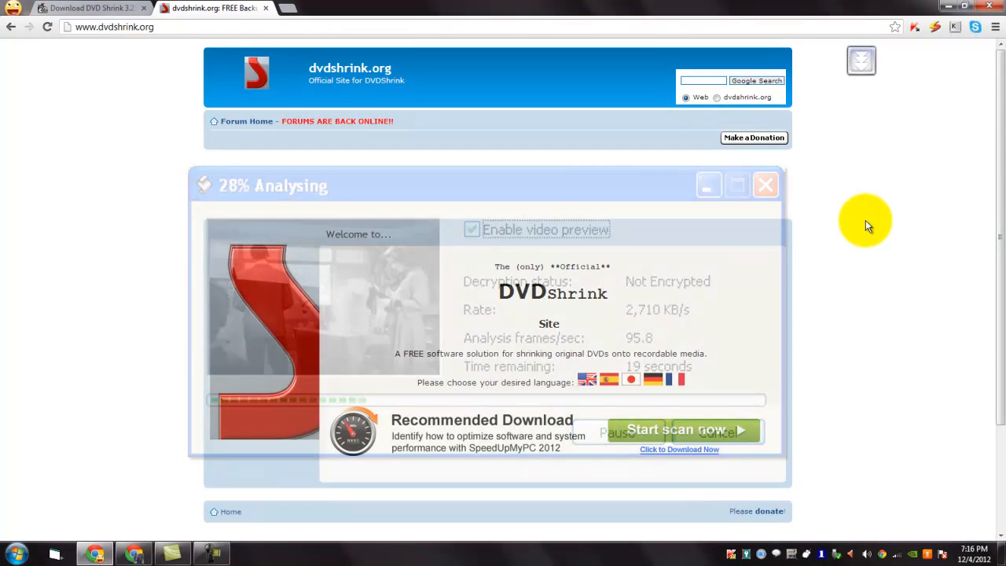
pyautogui.click(764, 186)
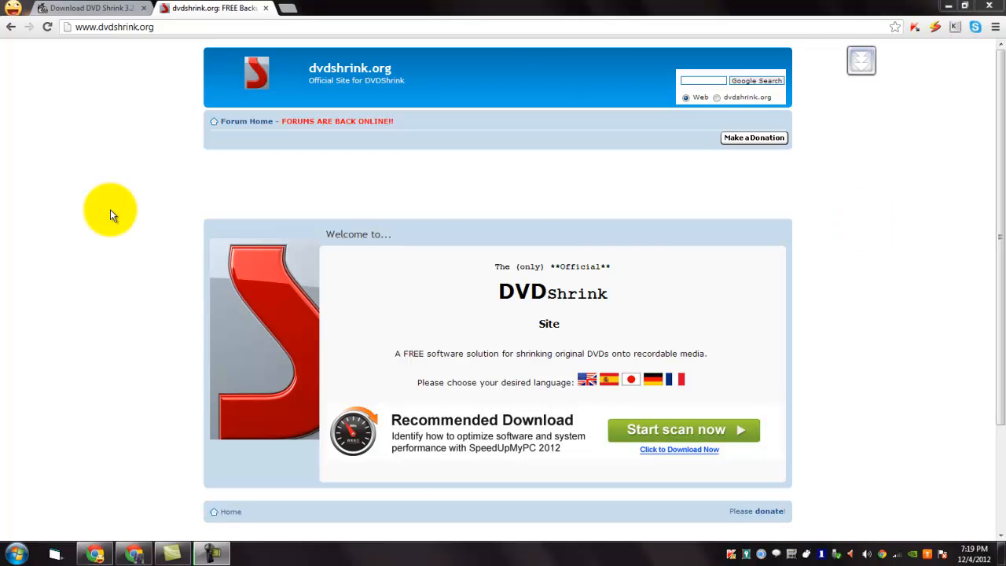
pyautogui.click(92, 8)
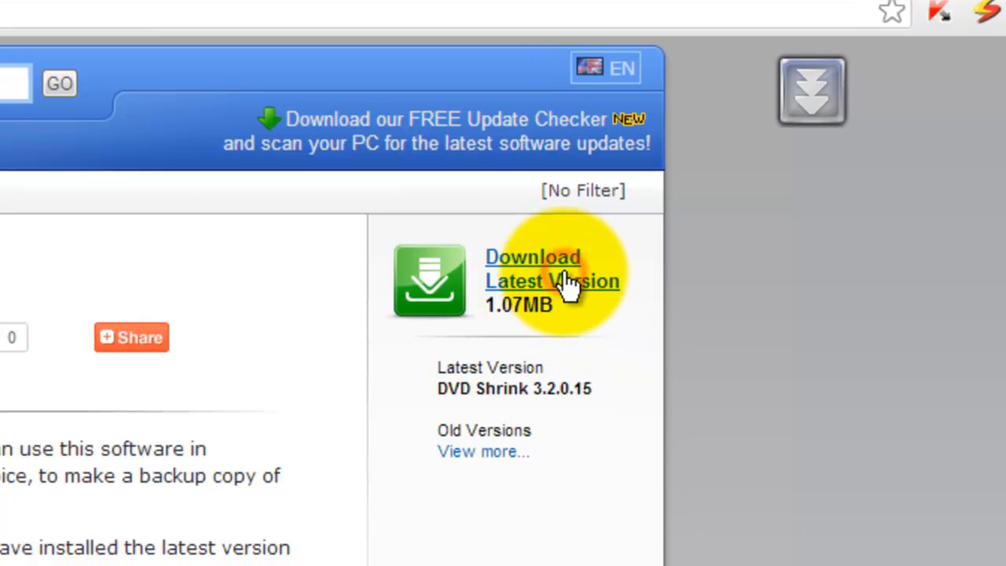
pyautogui.click(532, 269)
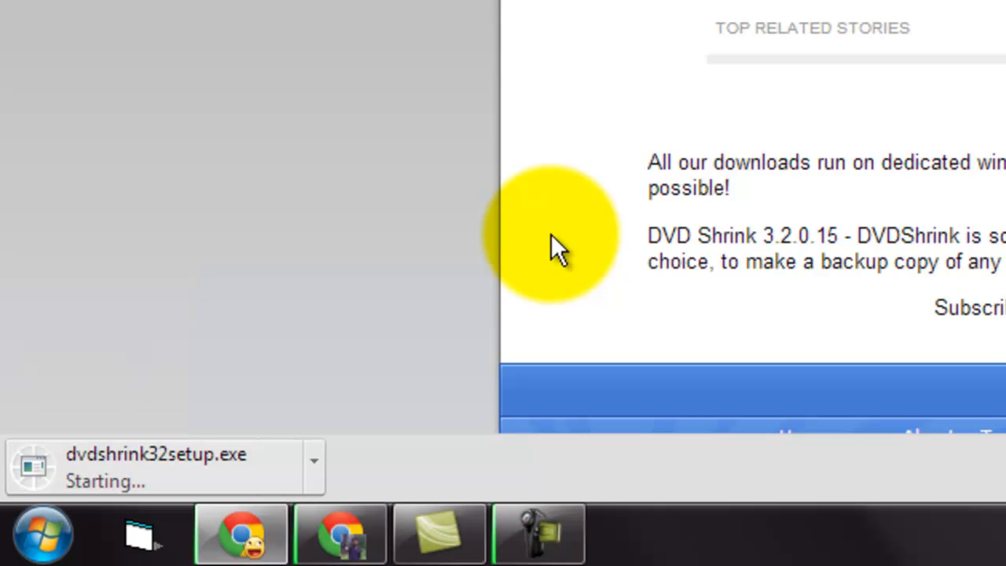
pyautogui.moveTo(314, 471)
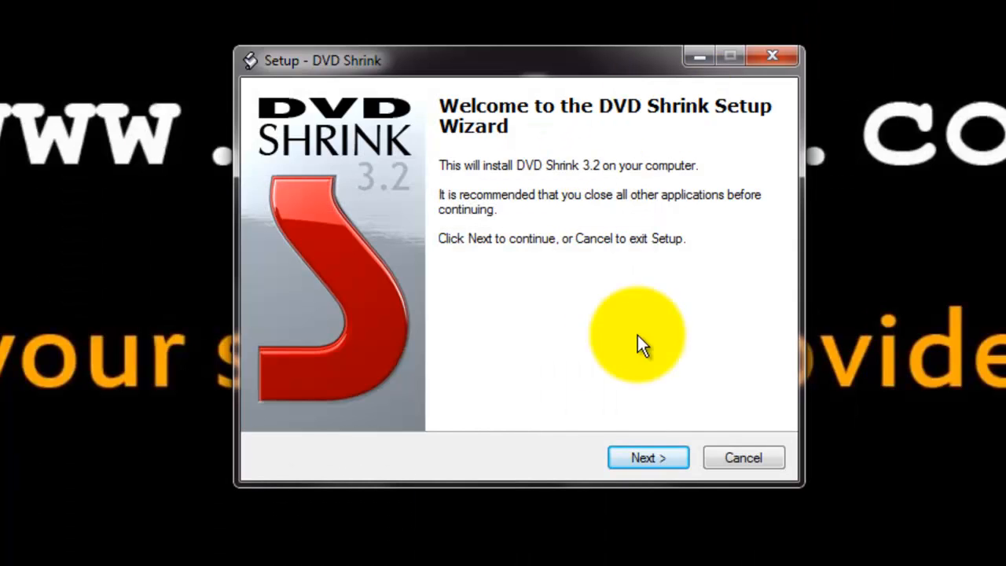
# - Accept the licence and keep C:\Program Files\DVD Shrink as the install folder, reaching the Start Menu folder choice
pyautogui.click(648, 457)
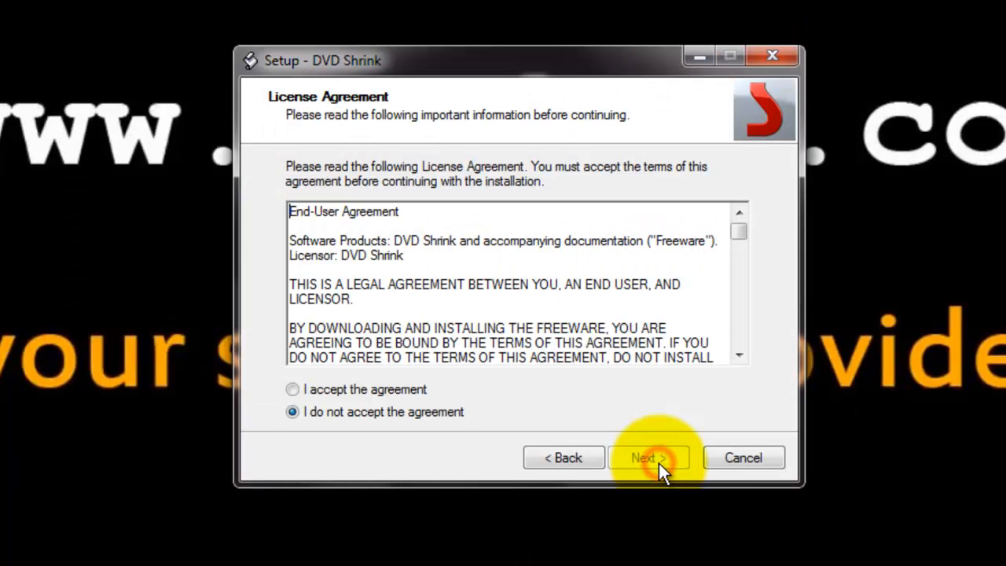
pyautogui.click(292, 390)
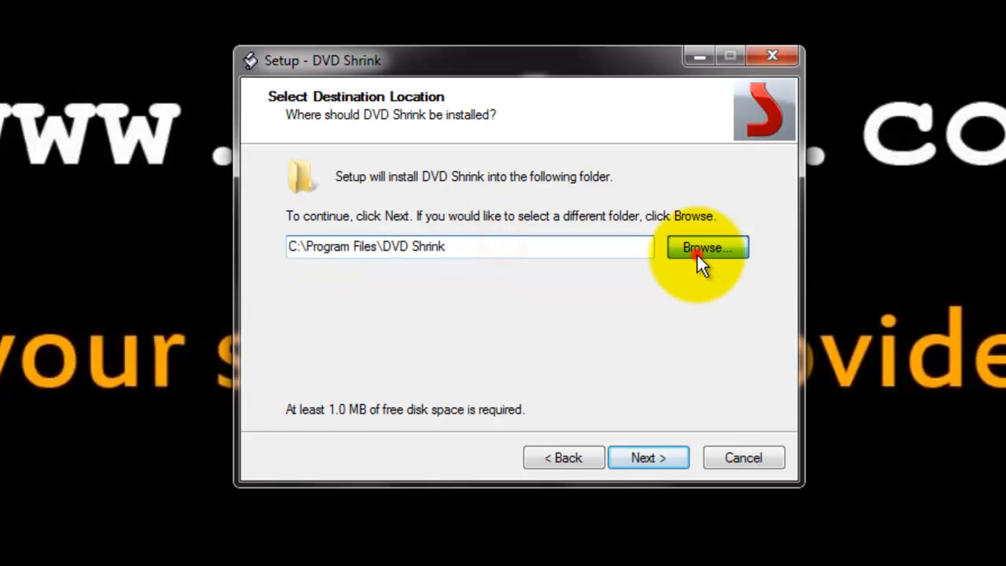
pyautogui.click(705, 246)
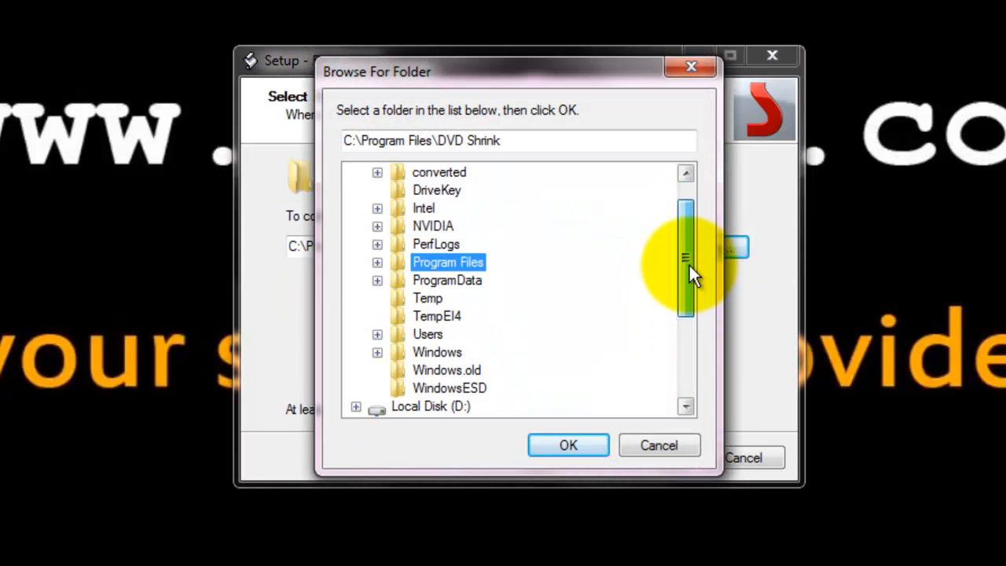
pyautogui.click(567, 445)
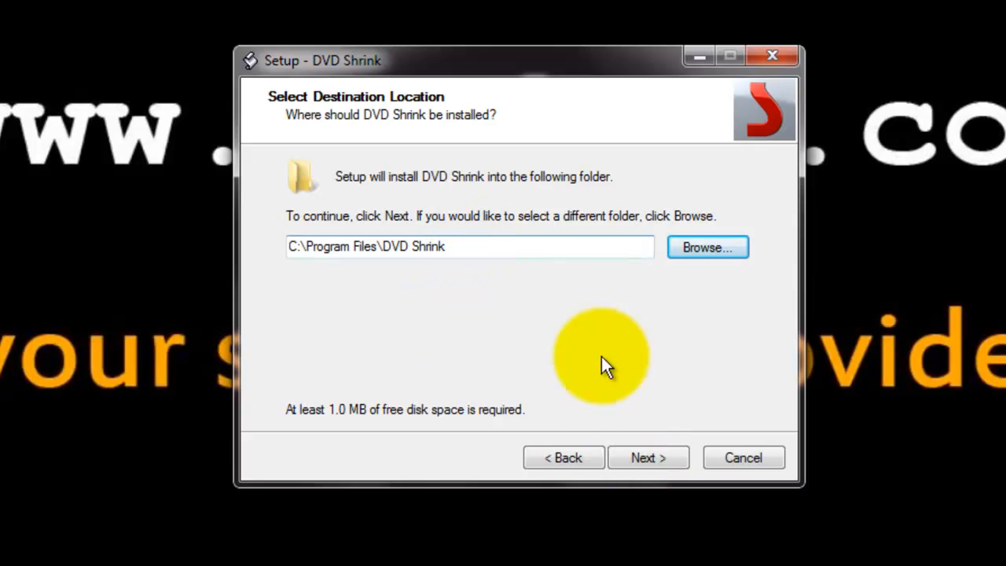
pyautogui.click(648, 457)
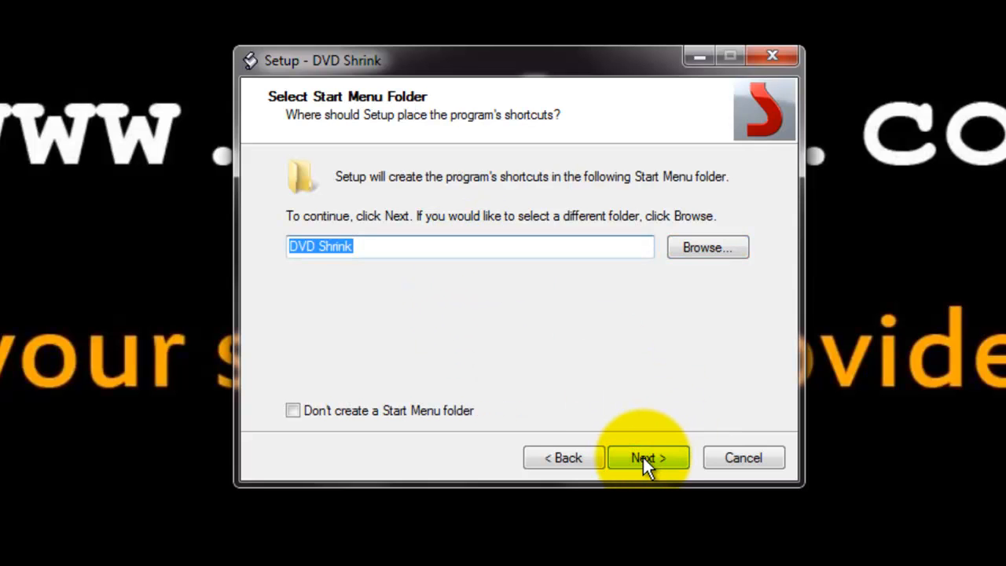
# - Install with the default Start Menu folder and only a desktop icon, then finish with Launch DVD Shrink enabled
pyautogui.click(648, 457)
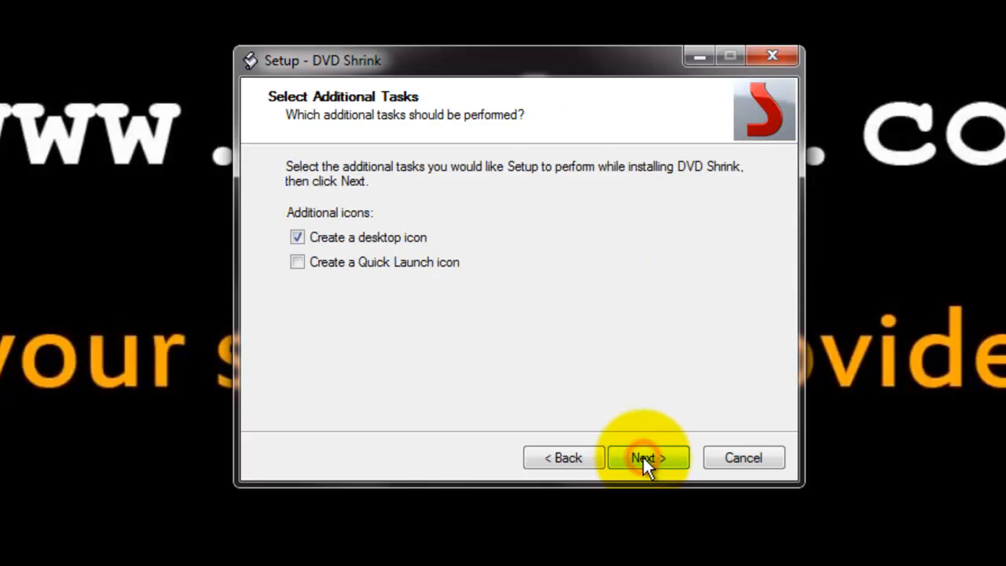
pyautogui.moveTo(342, 248)
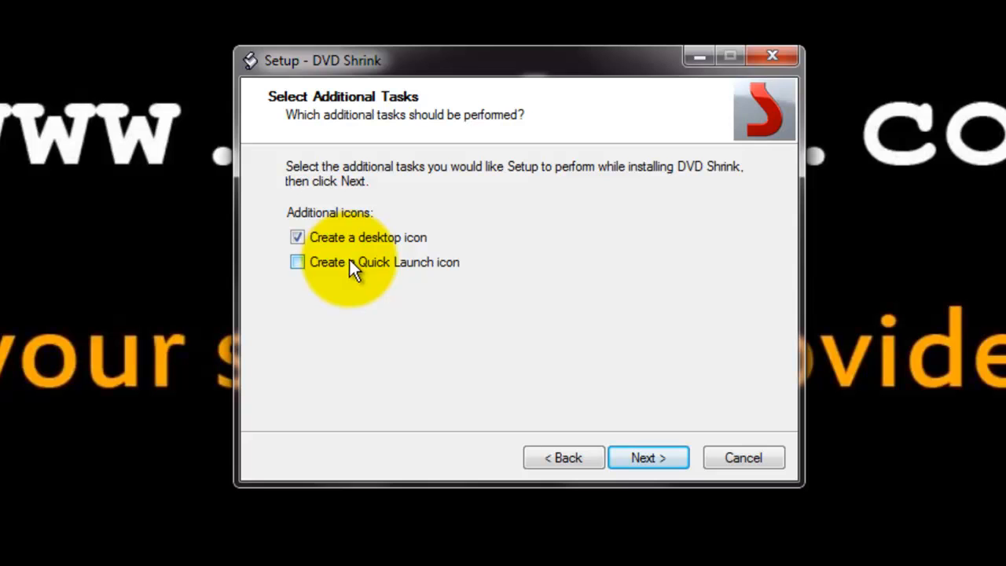
pyautogui.moveTo(362, 276)
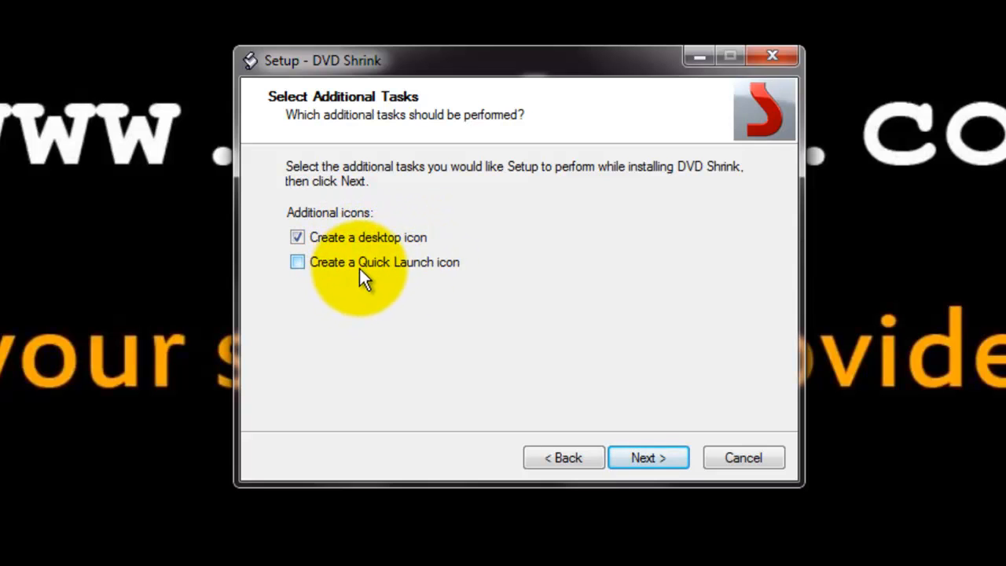
pyautogui.moveTo(351, 289)
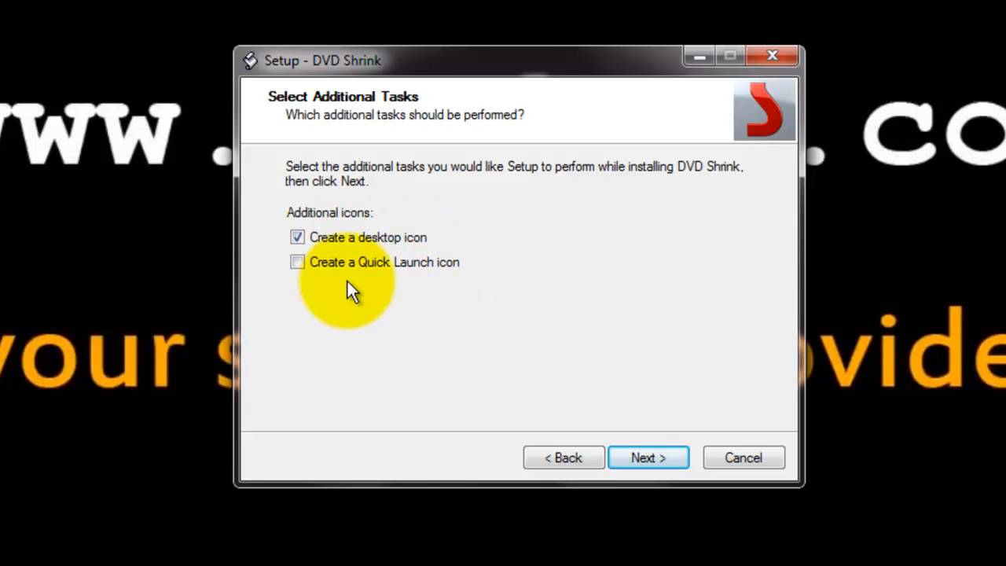
pyautogui.click(647, 457)
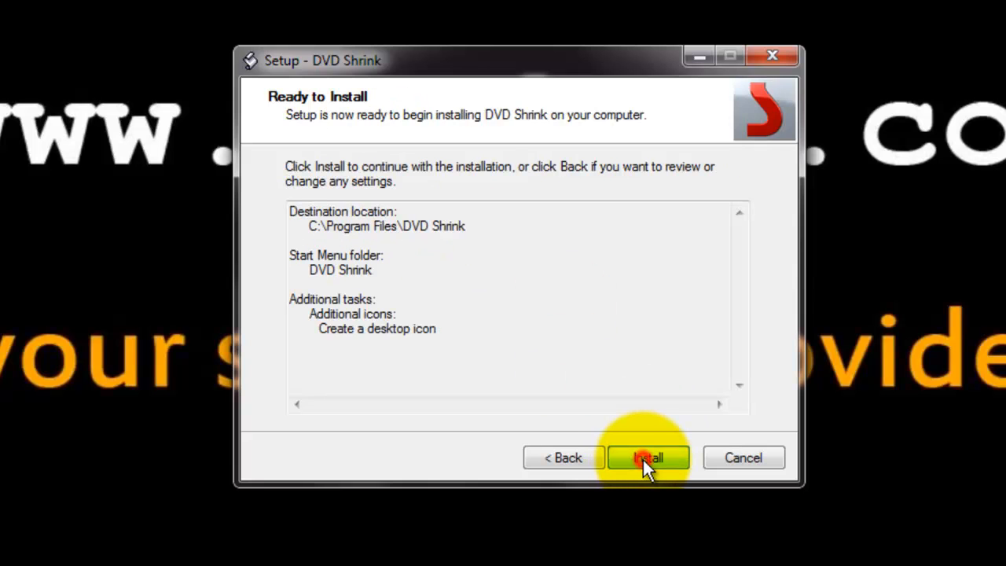
pyautogui.click(648, 457)
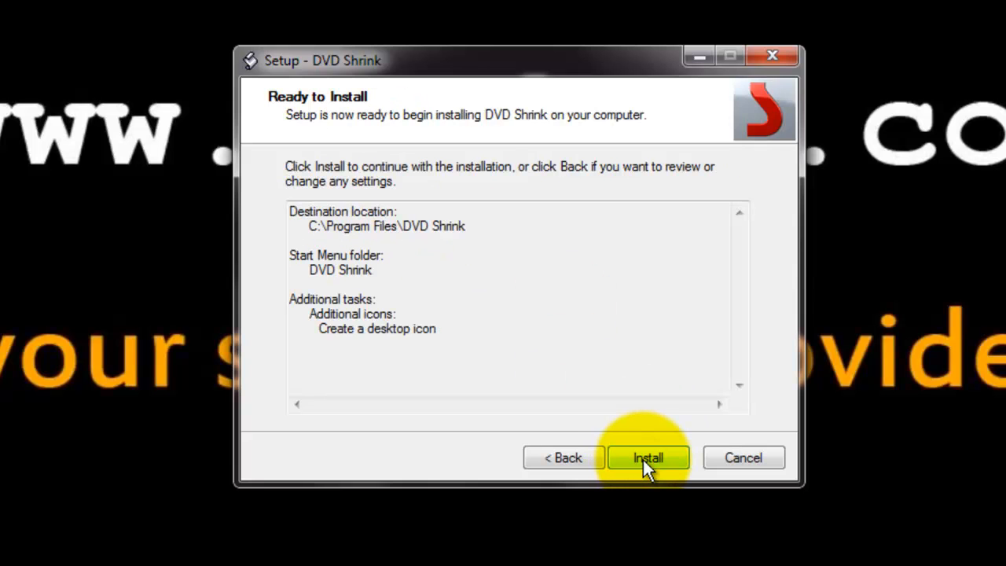
pyautogui.click(647, 457)
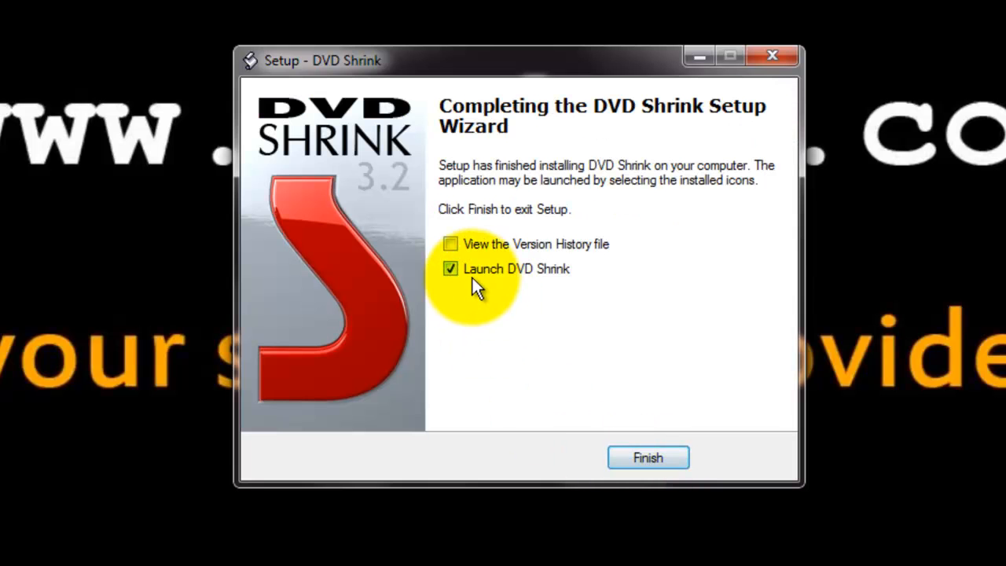
pyautogui.moveTo(495, 280)
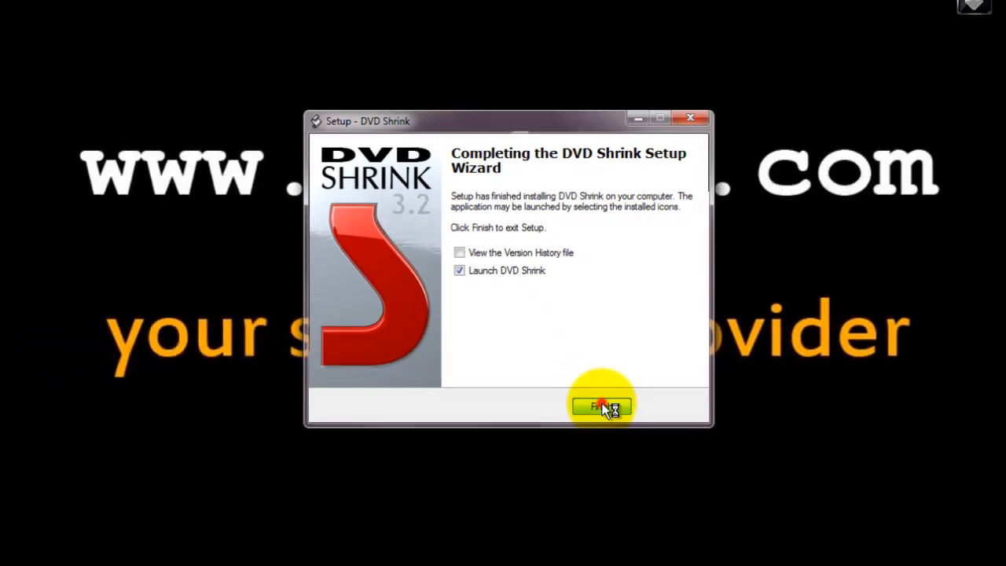
pyautogui.click(601, 405)
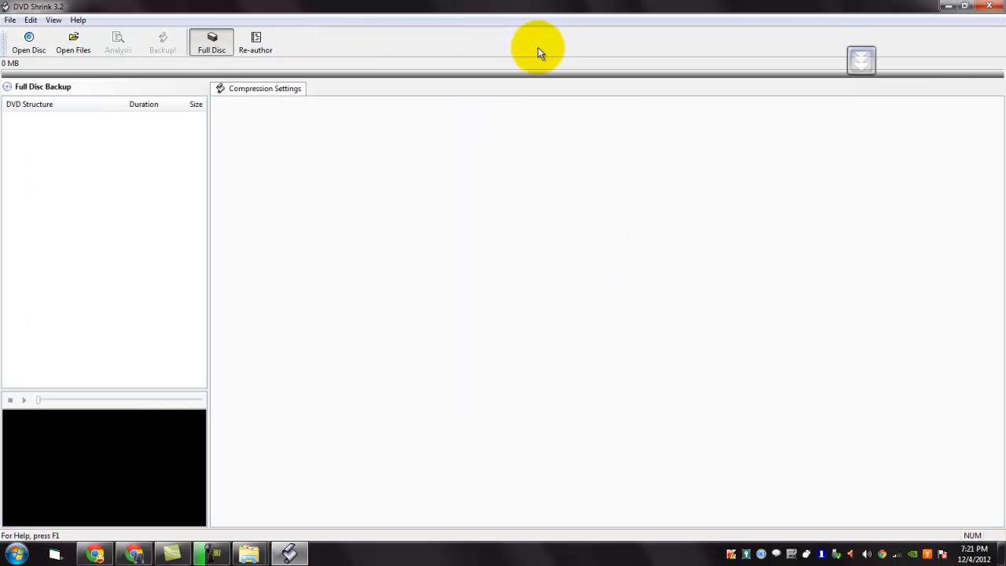
pyautogui.moveTo(553, 146)
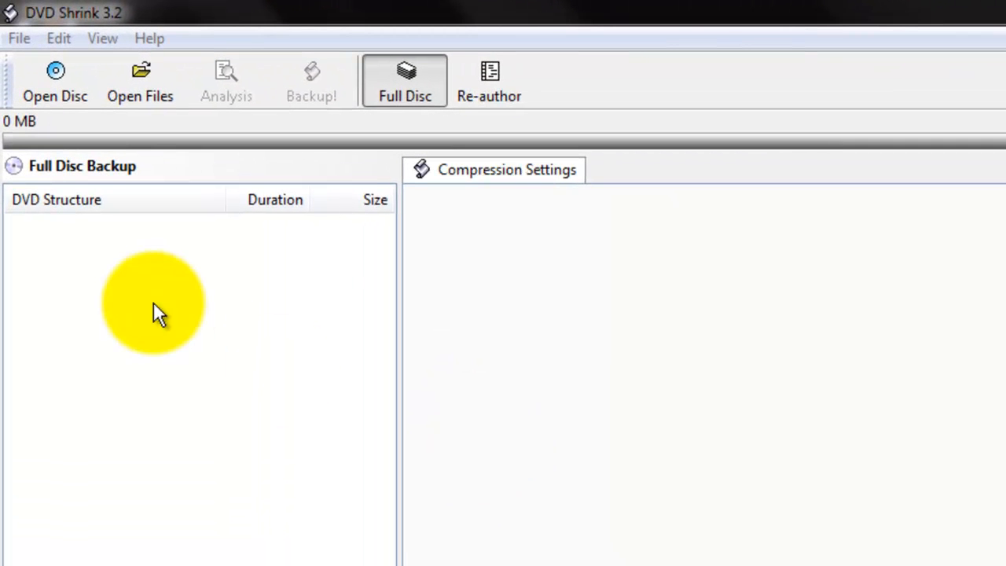
pyautogui.click(55, 82)
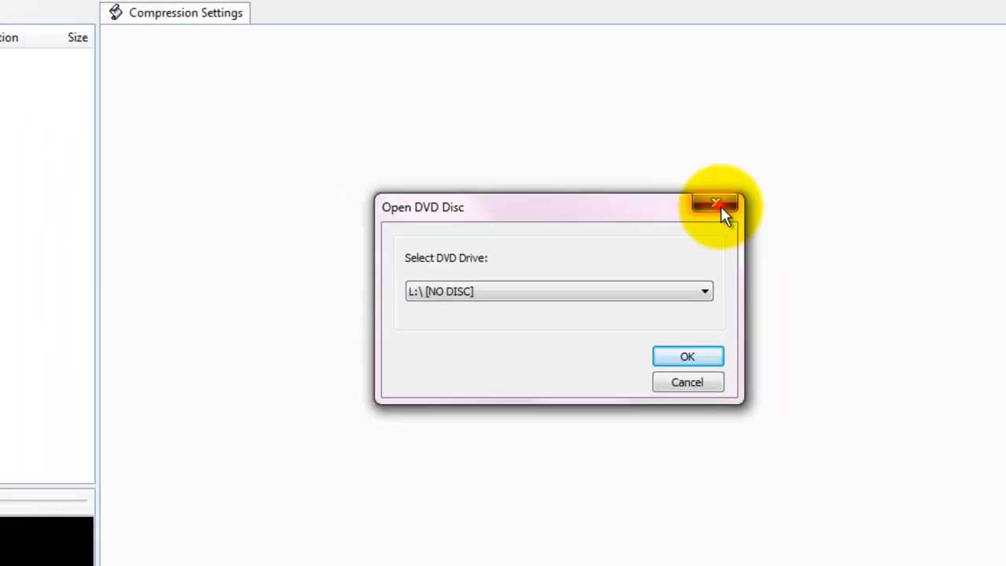
pyautogui.click(716, 204)
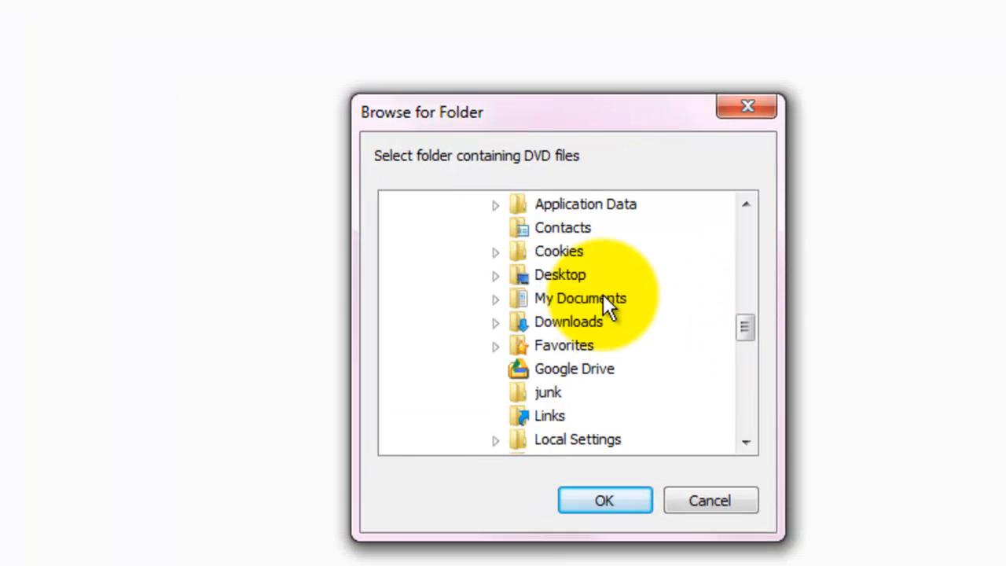
pyautogui.moveTo(668, 421)
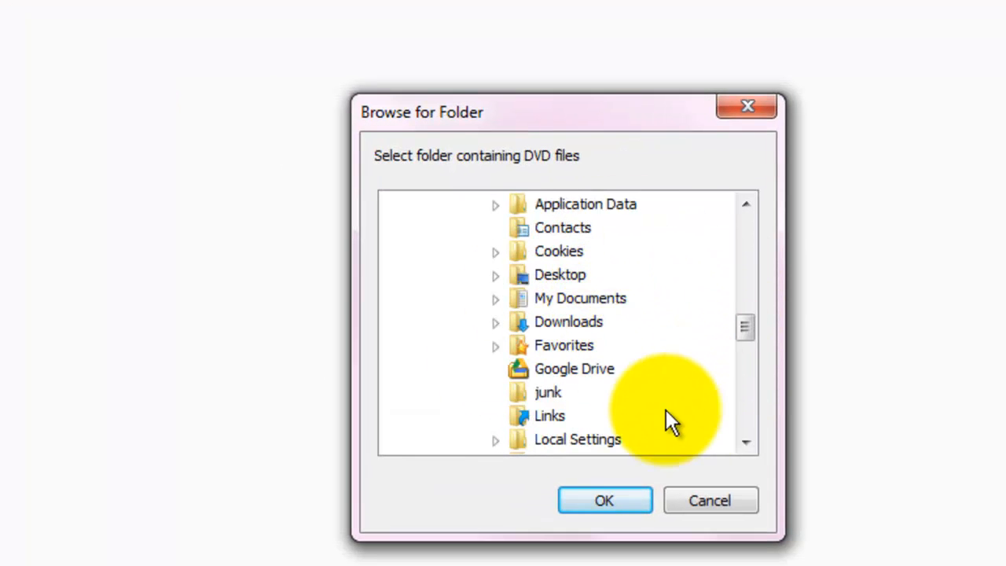
pyautogui.moveTo(668, 354)
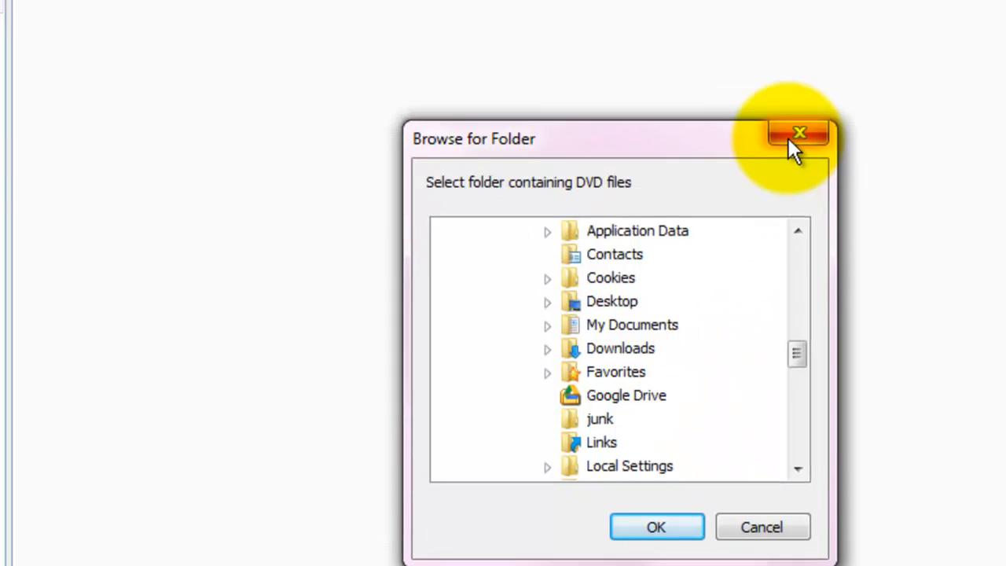
pyautogui.click(800, 132)
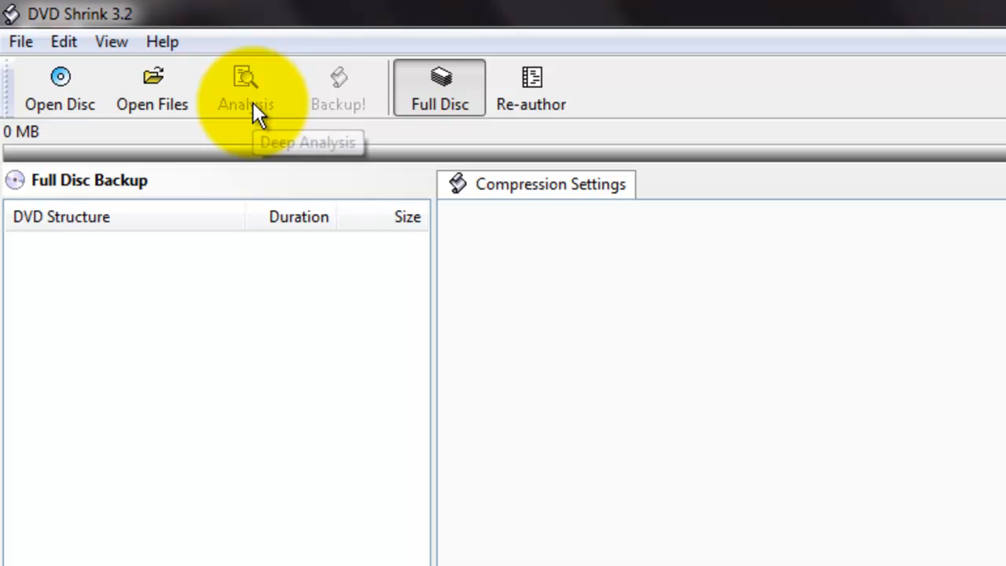
pyautogui.moveTo(401, 97)
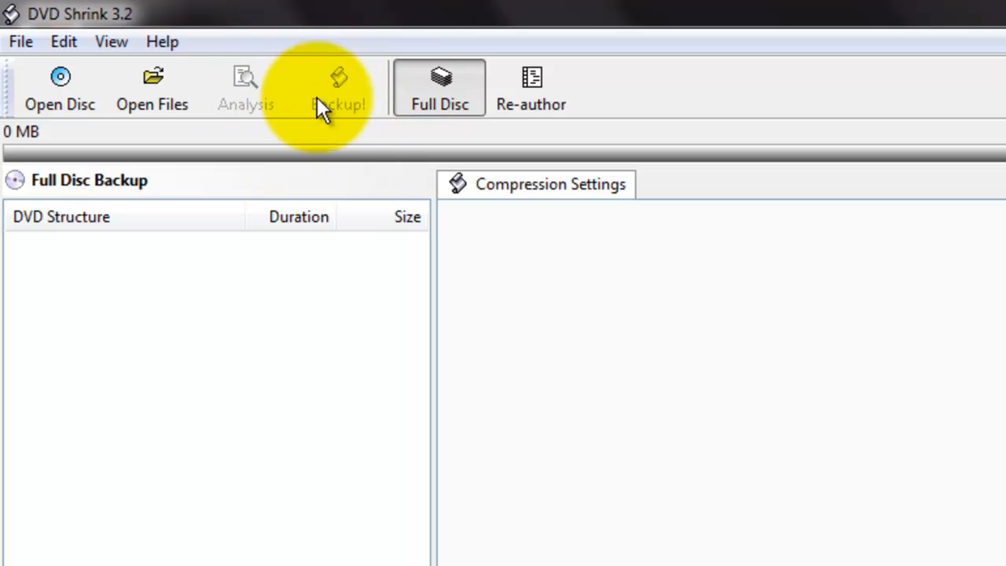
pyautogui.moveTo(380, 145)
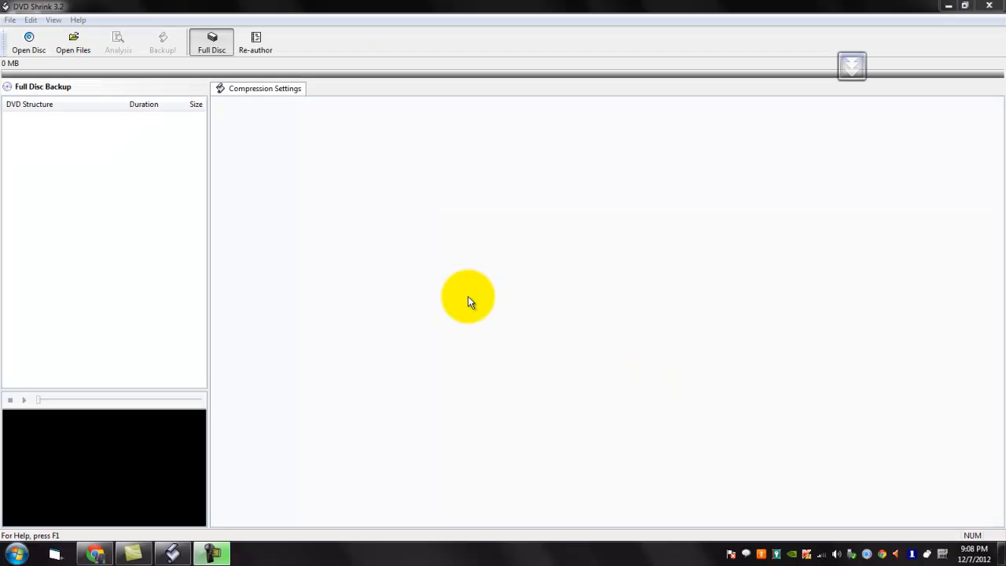
pyautogui.moveTo(327, 266)
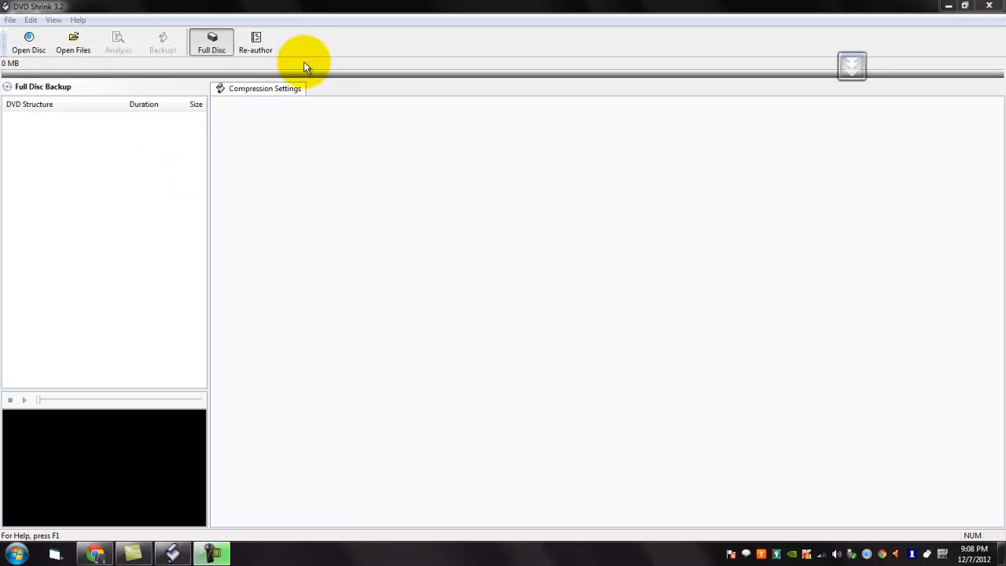
pyautogui.moveTo(399, 125)
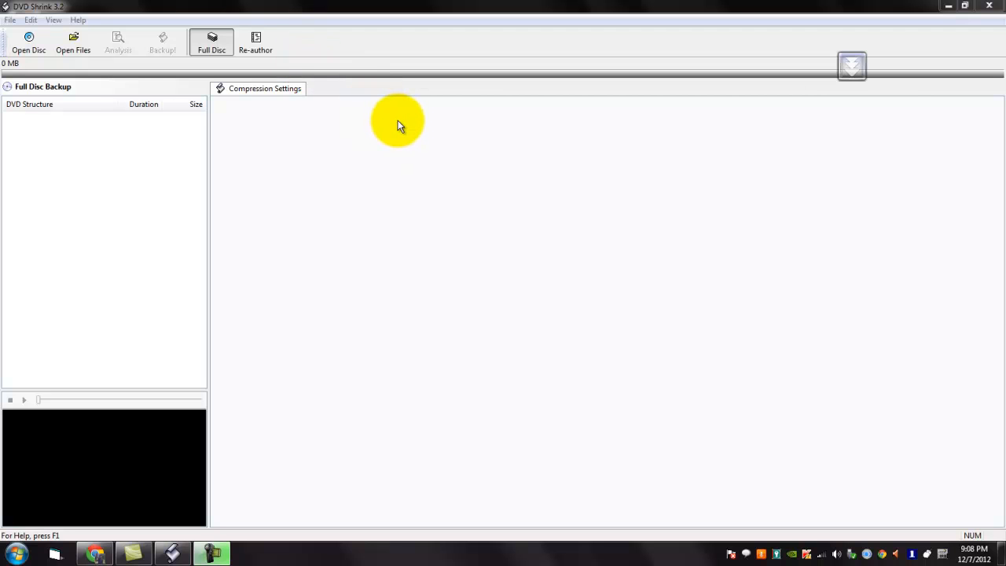
pyautogui.moveTo(443, 171)
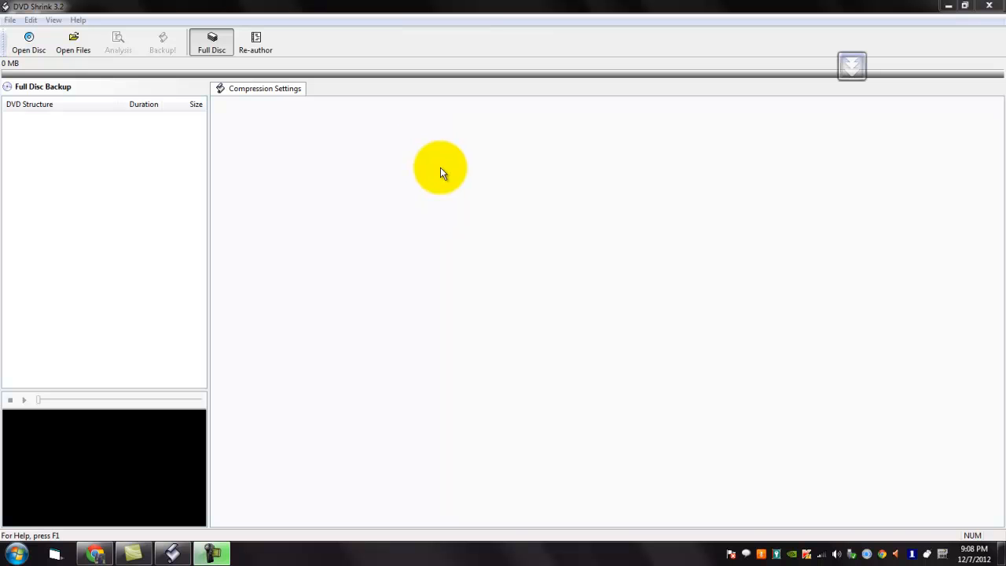